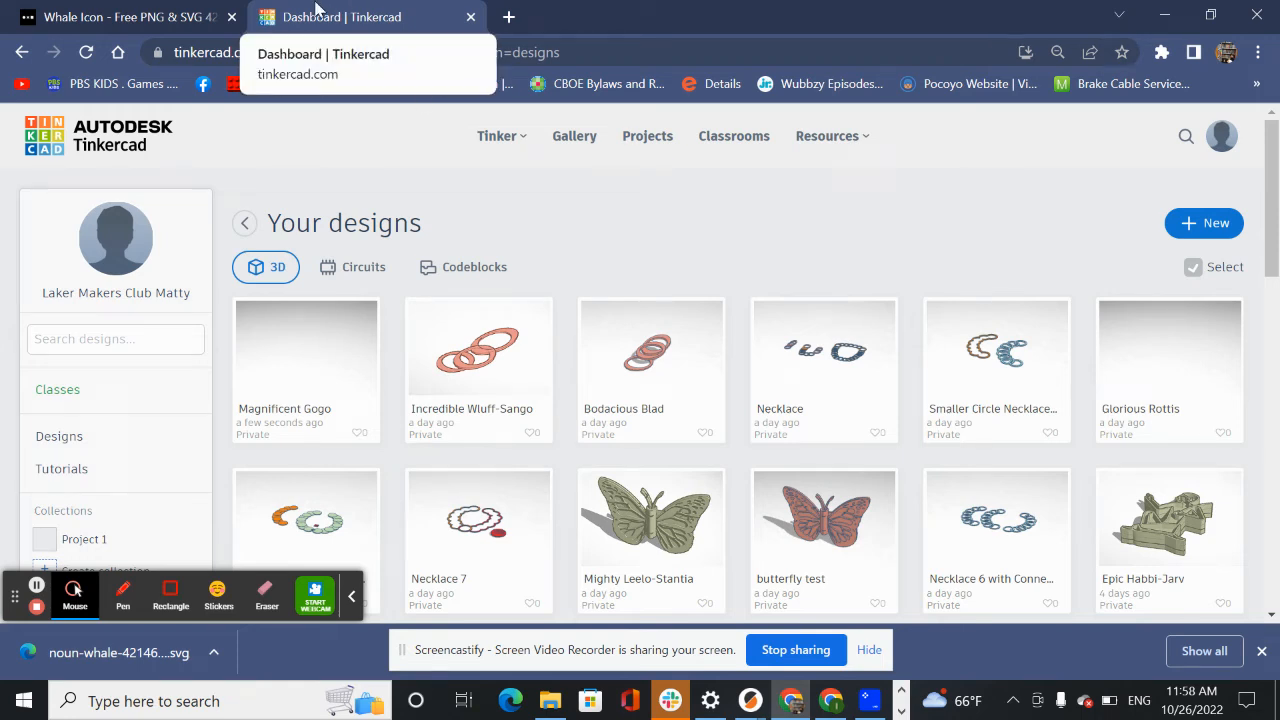
- Create a new blank 3D design from the + New menu on the dashboard
left_click(1204, 222)
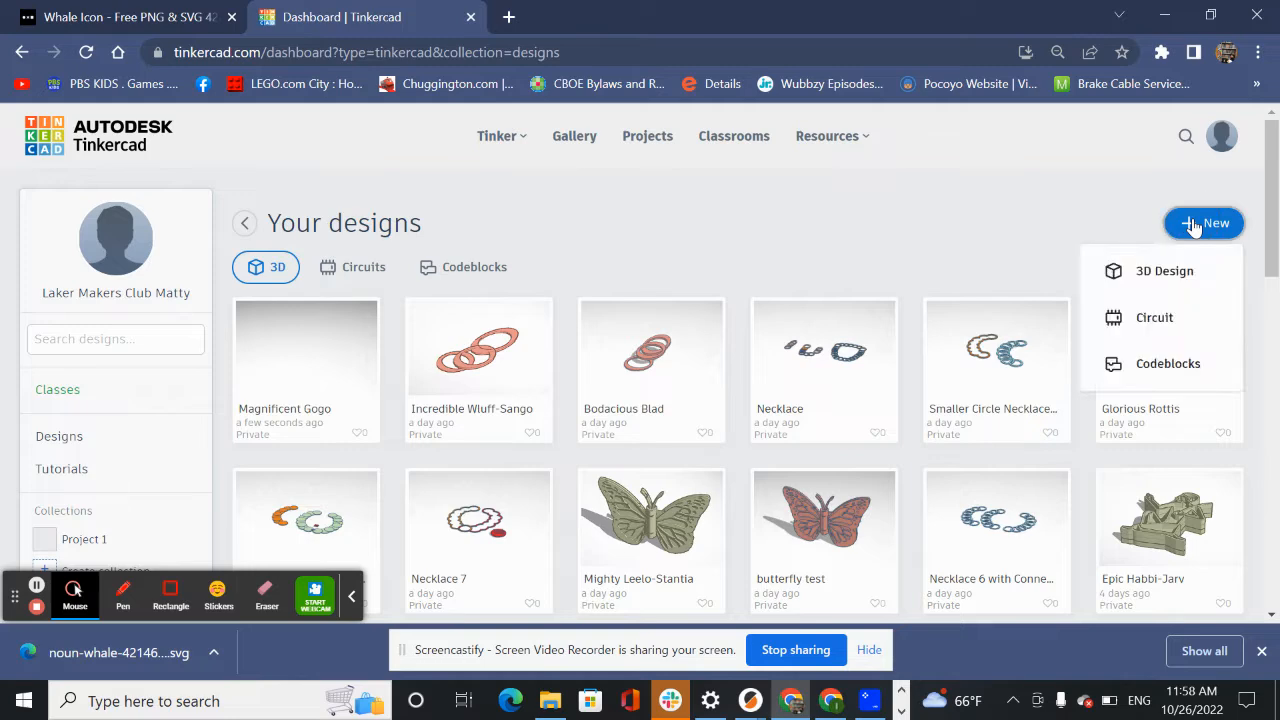
left_click(1164, 270)
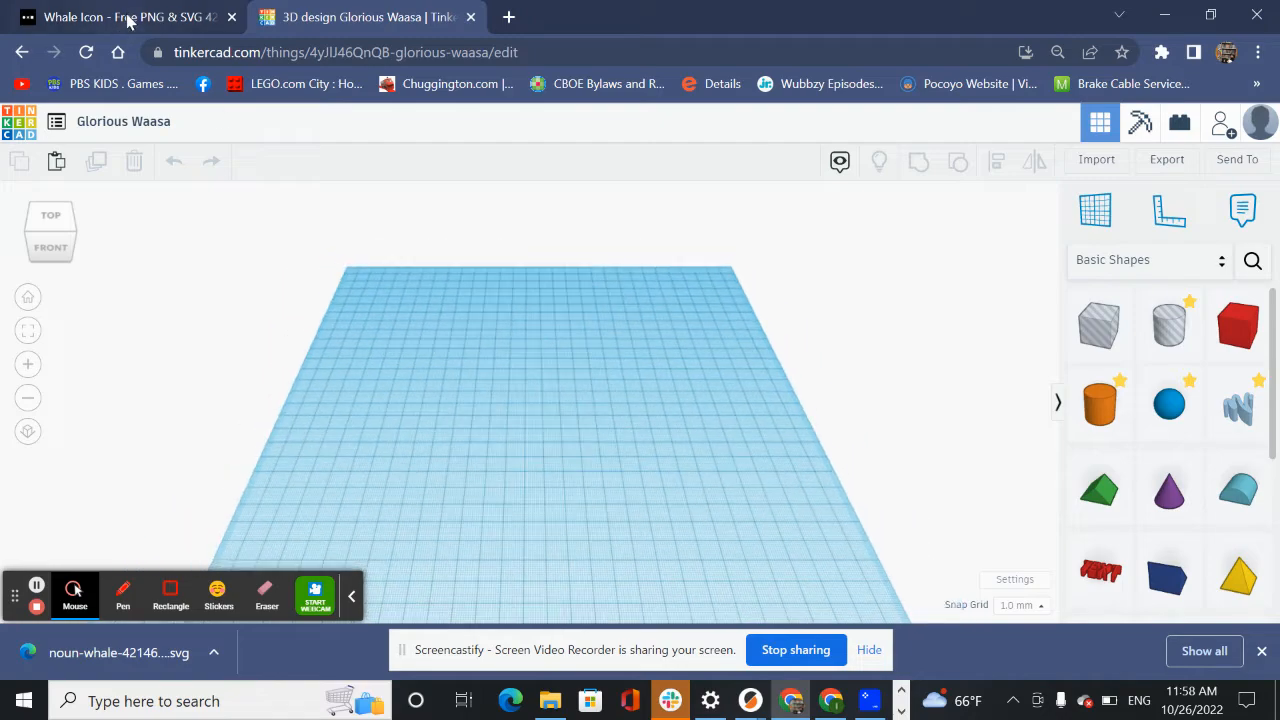
- Download the whale icon from The Noun Project as an SVG
left_click(120, 17)
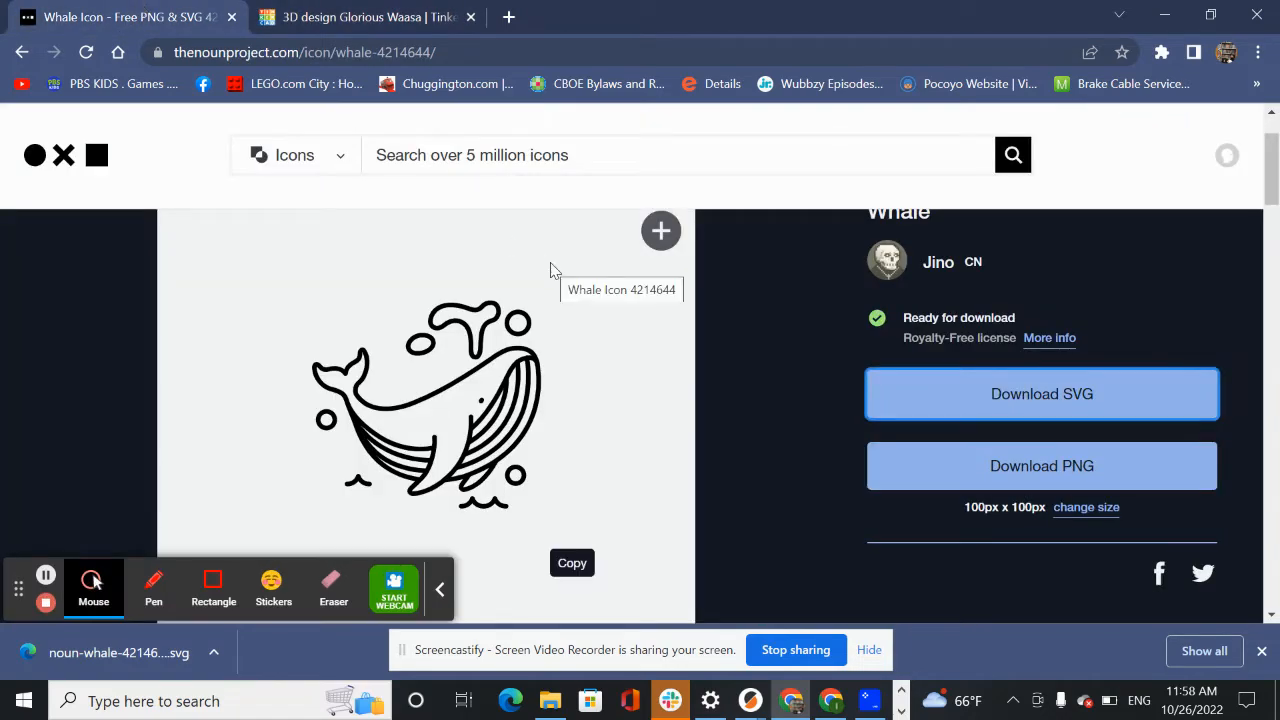
left_click(590, 155)
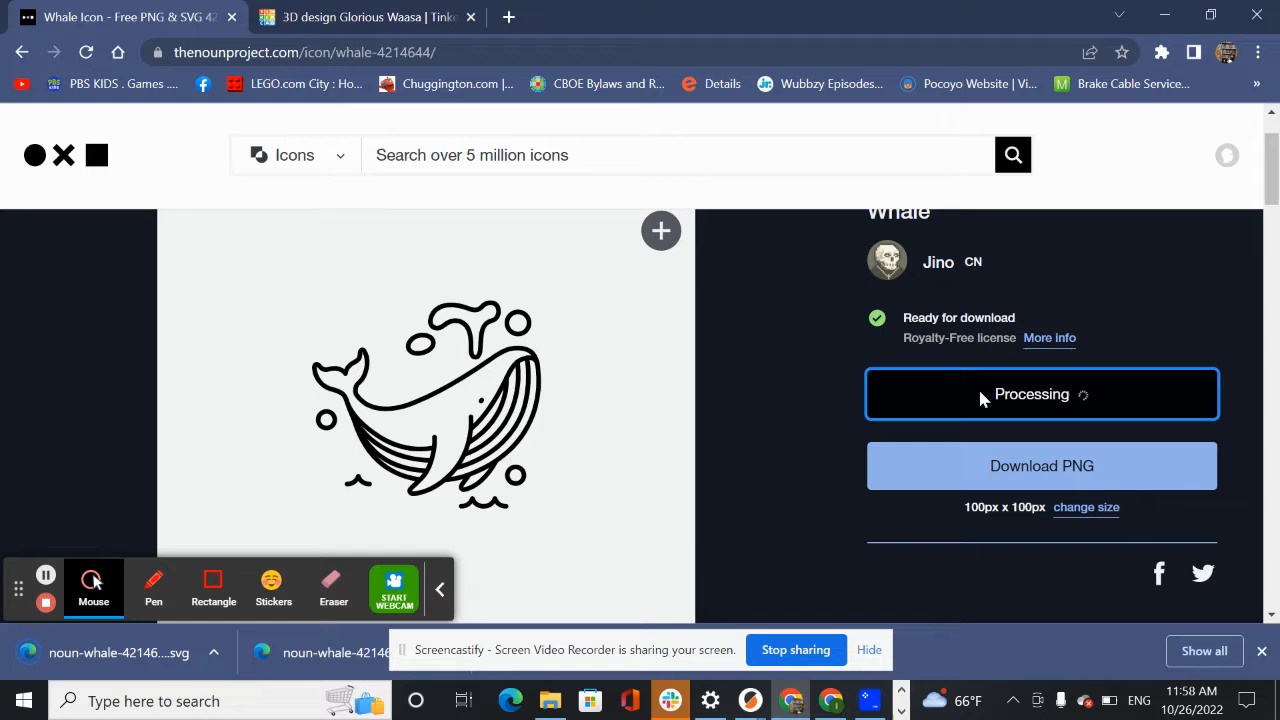
mouse_move(660, 231)
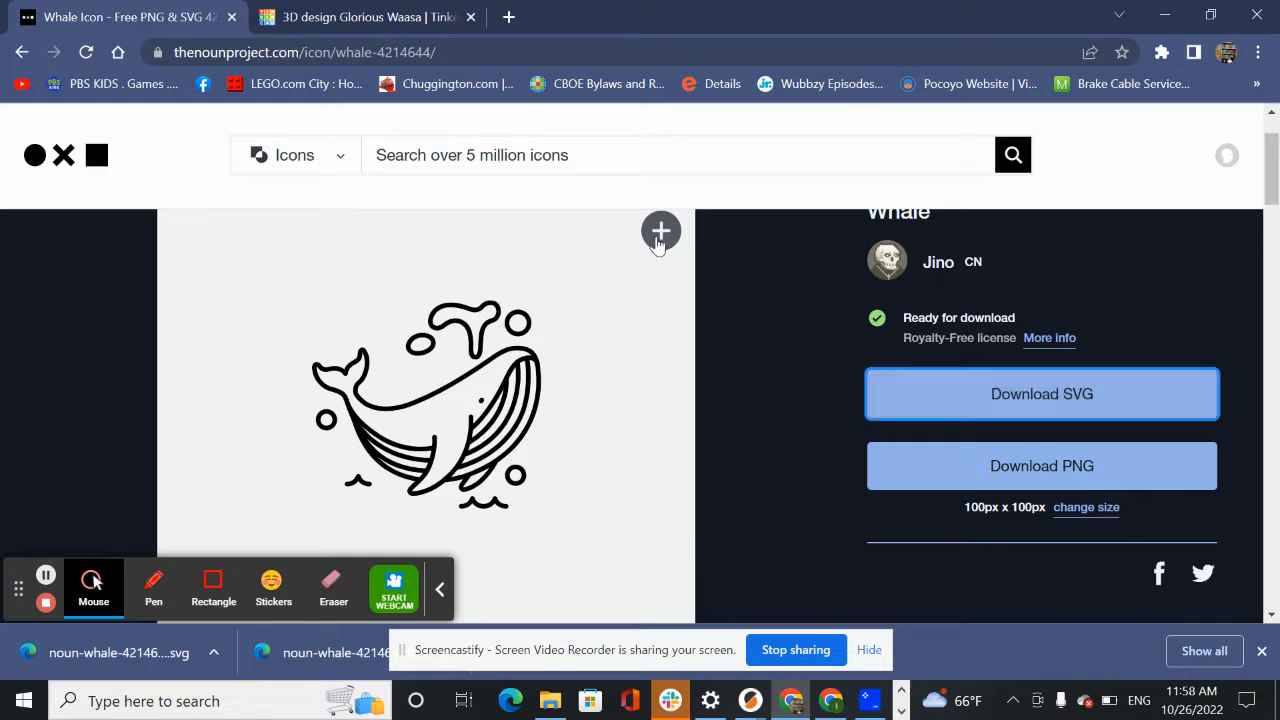
- Import the newest noun-whale SVG file into the Tinkercad design
left_click(366, 17)
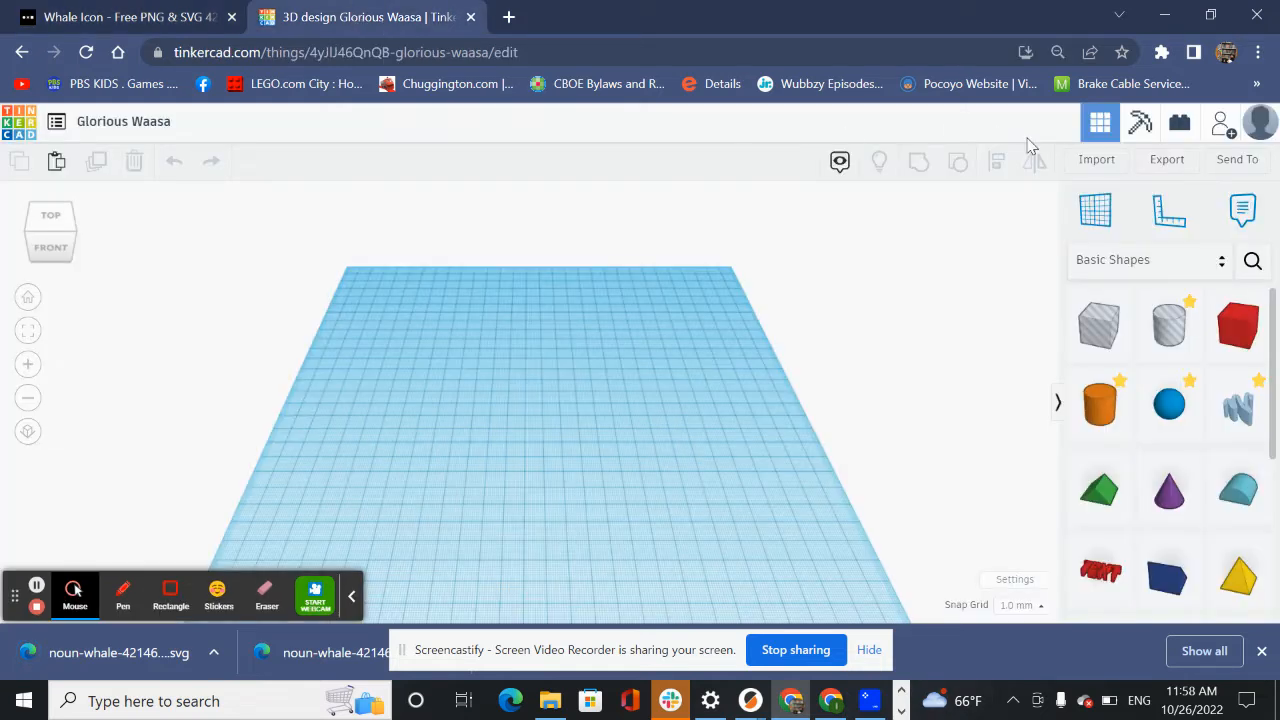
left_click(1096, 159)
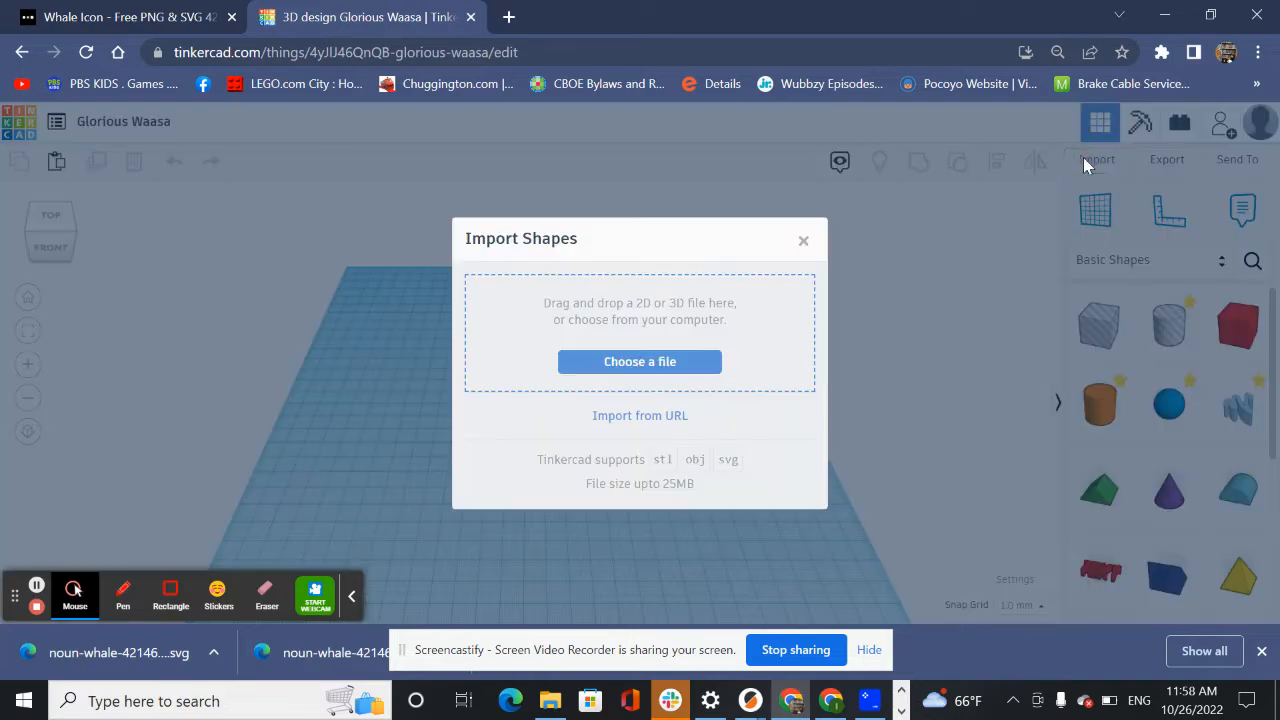
left_click(640, 361)
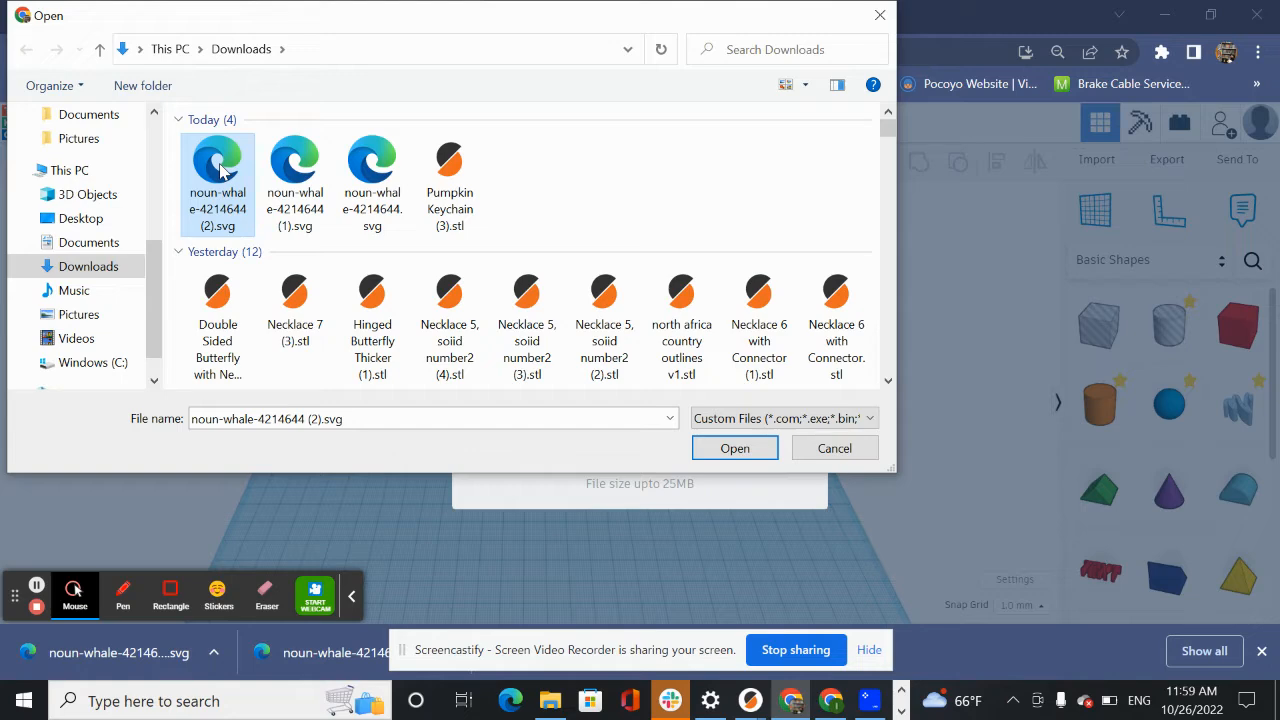
mouse_move(300, 250)
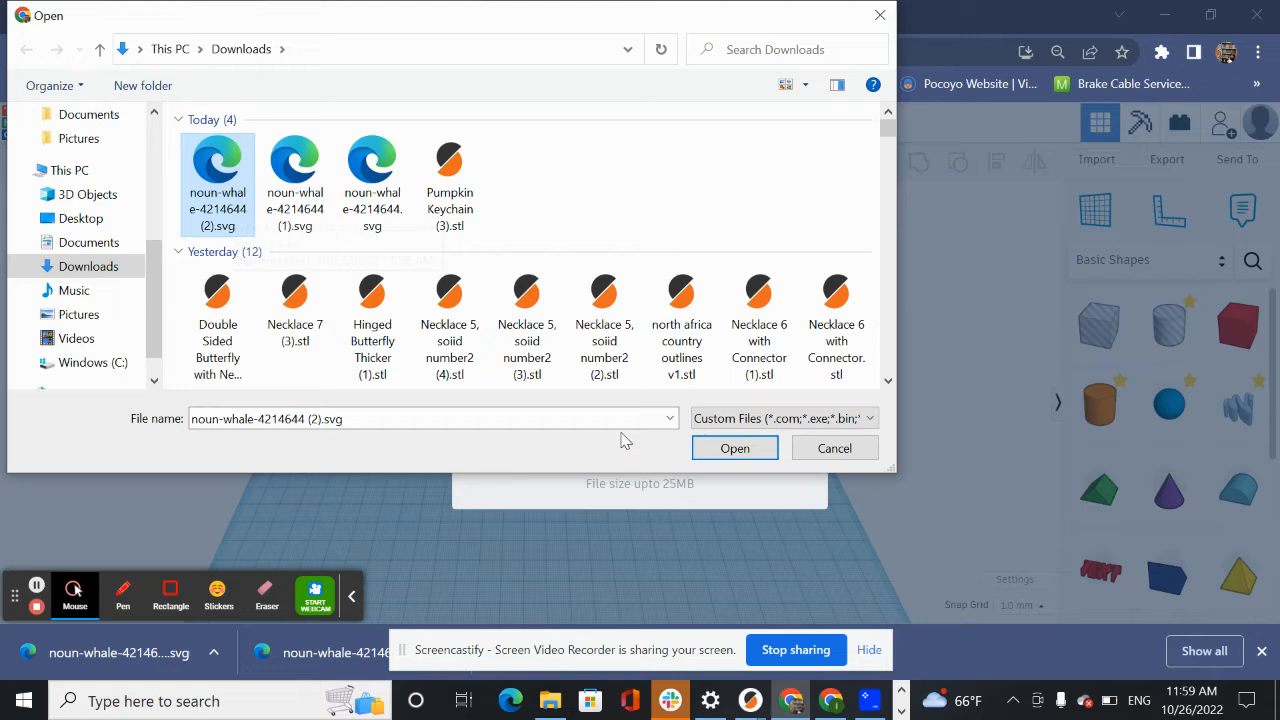
left_click(734, 447)
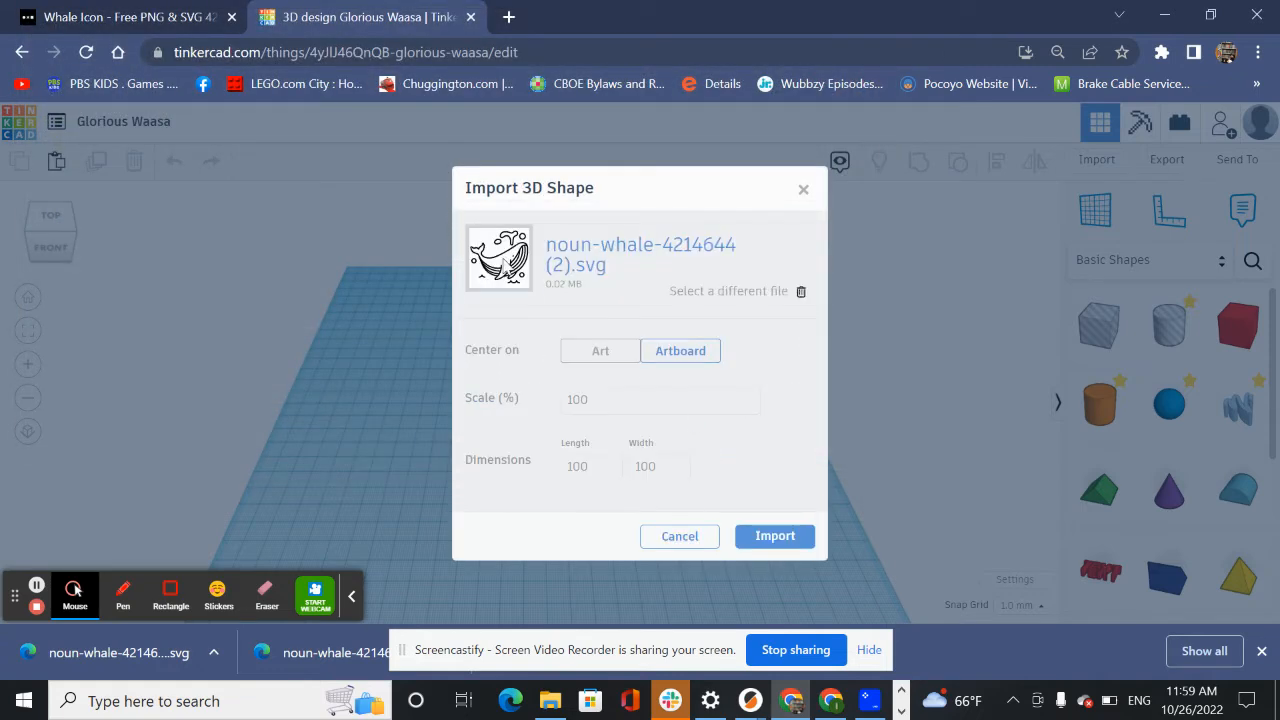
left_click(775, 535)
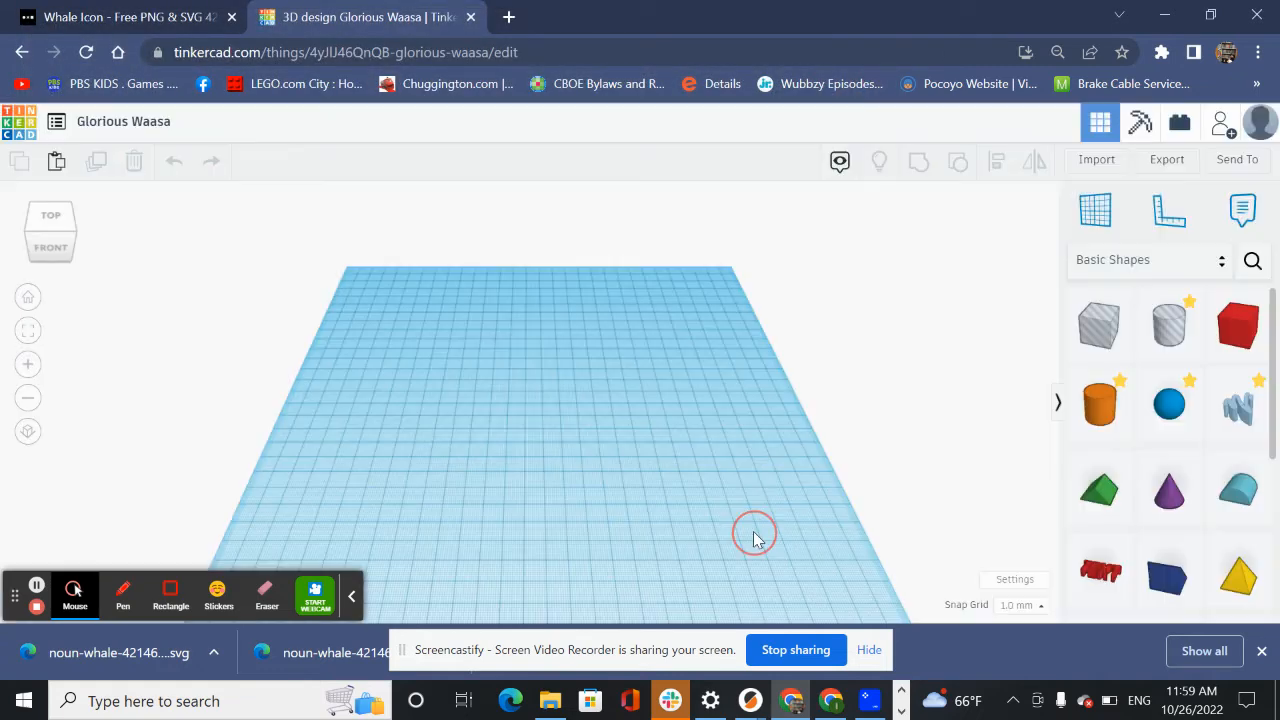
mouse_move(520, 465)
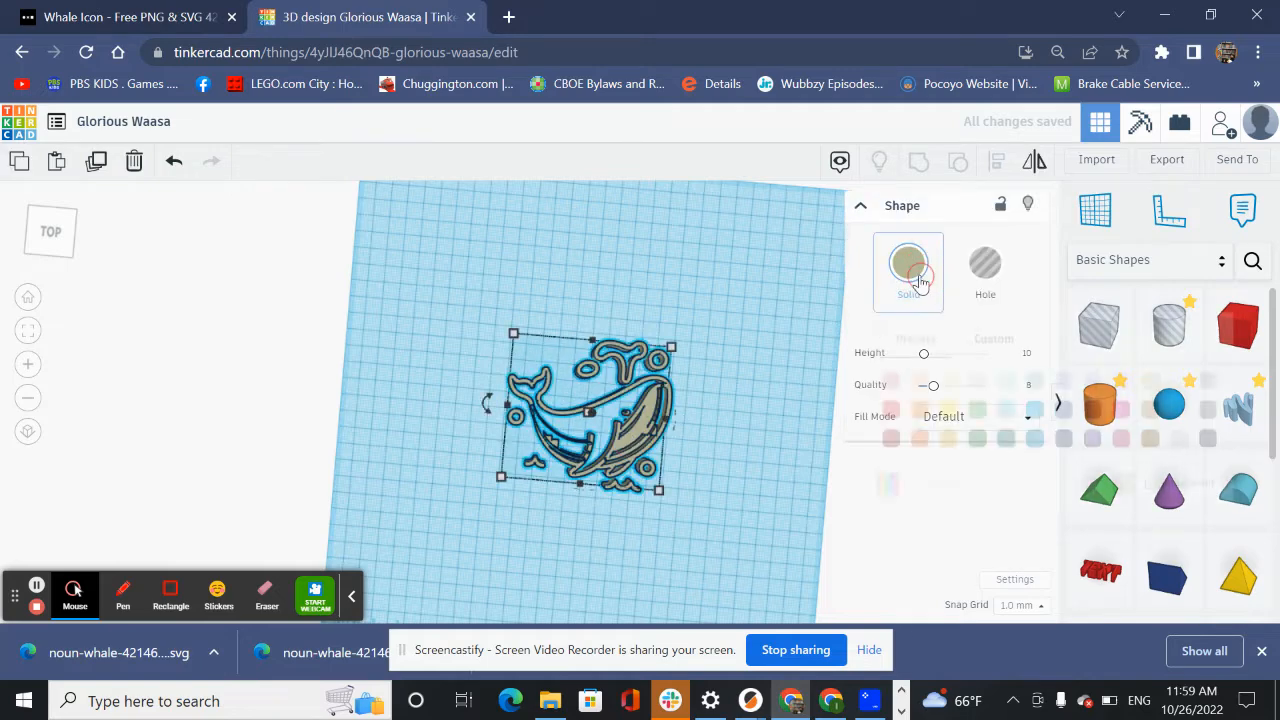
- Colour the imported whale shape orange
left_click(908, 263)
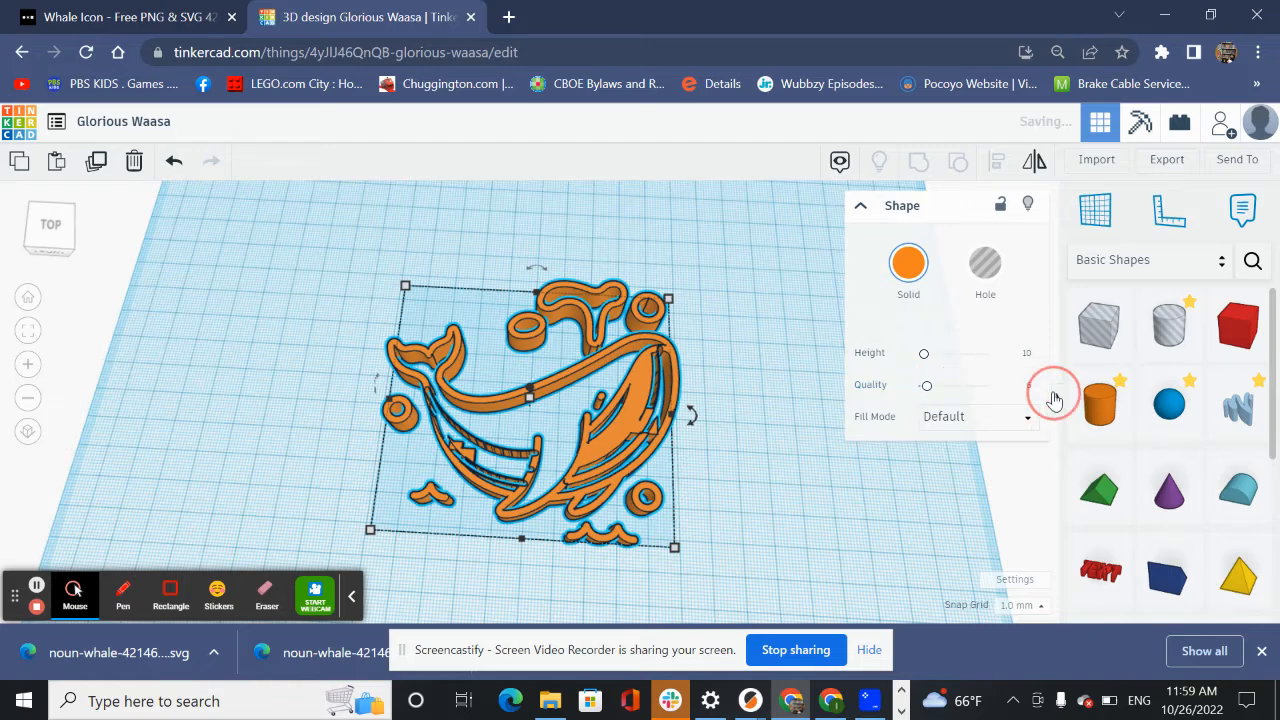
- Drag the whale's Quality slider to 24
left_click_drag(1052, 386, 928, 386)
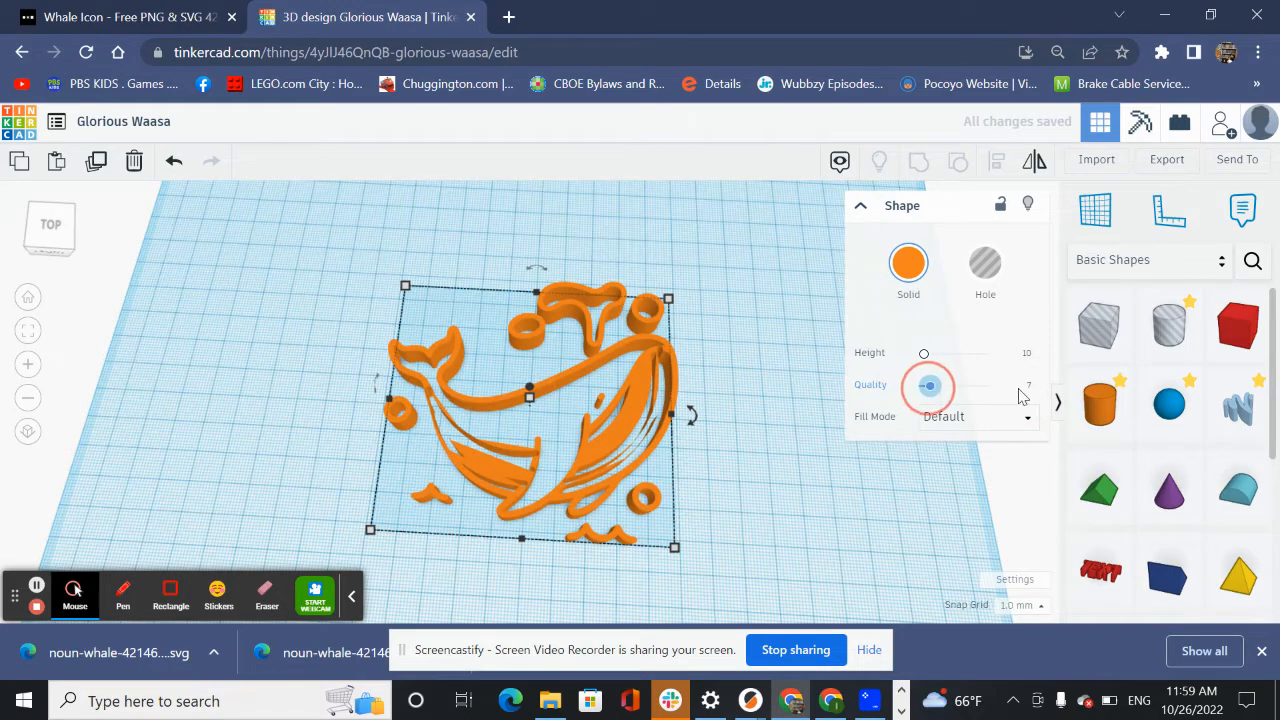
left_click_drag(928, 386, 986, 386)
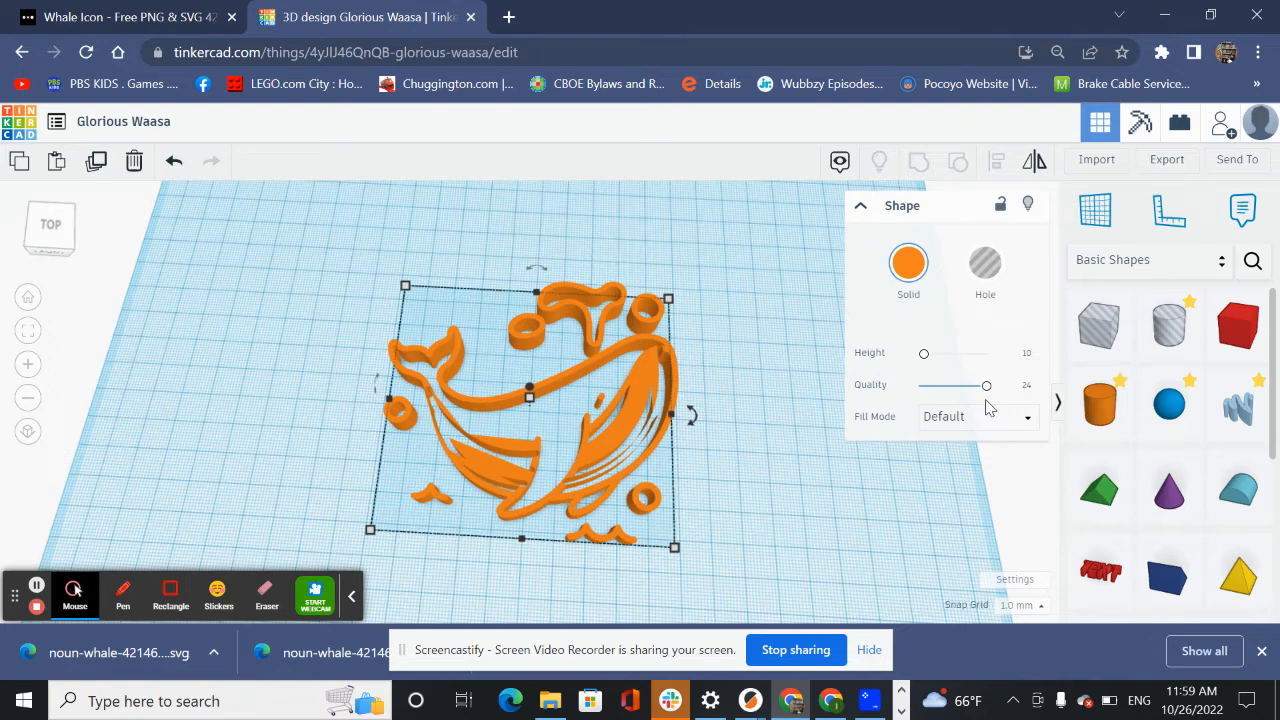
mouse_move(517, 248)
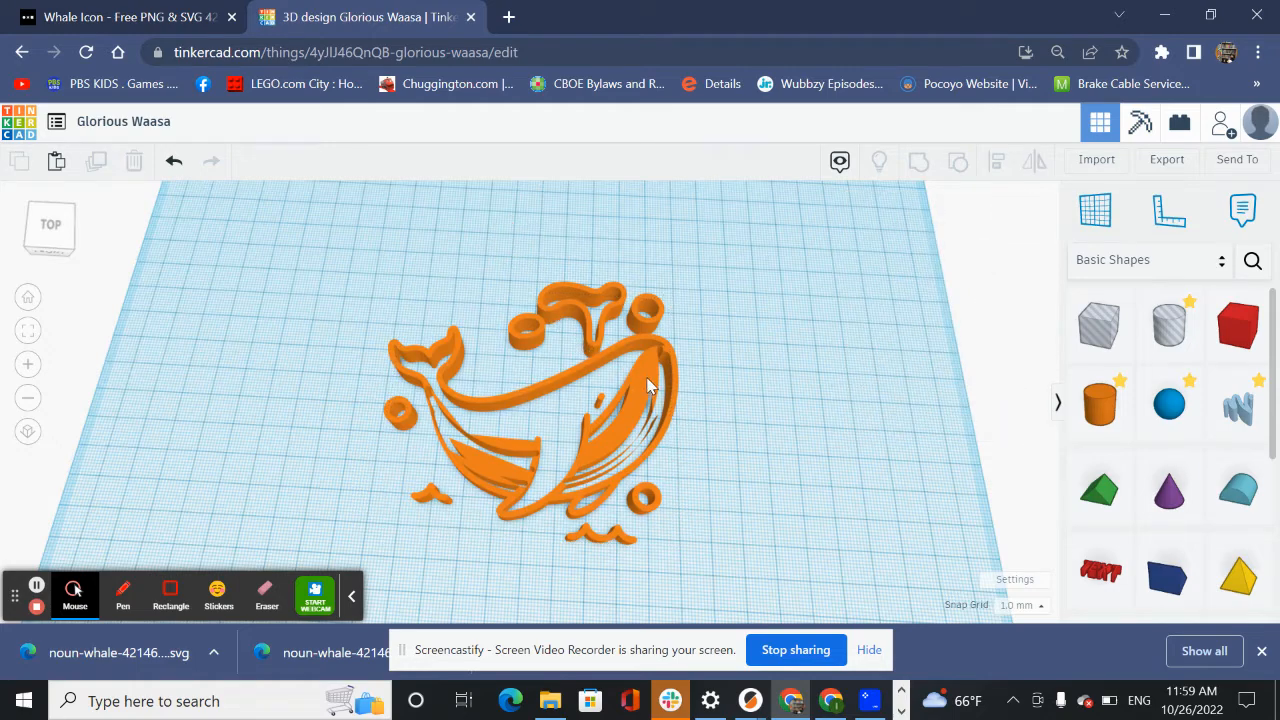
mouse_move(643, 385)
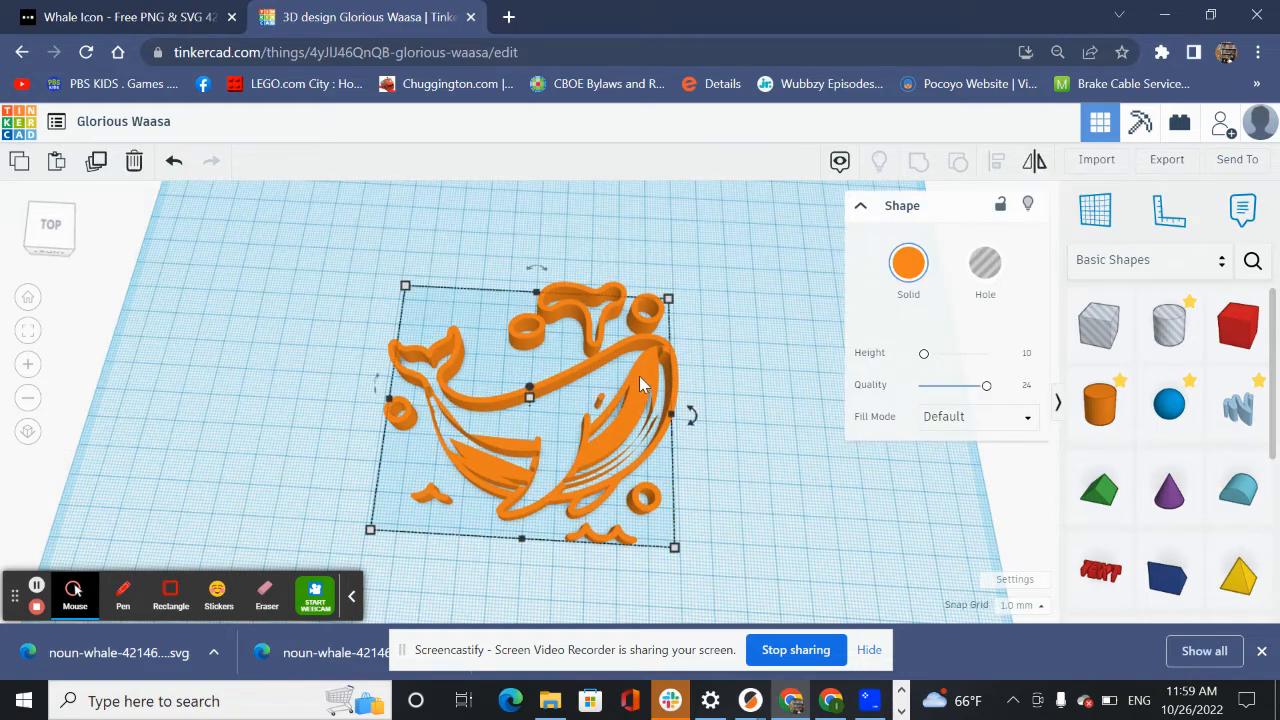
mouse_move(96, 161)
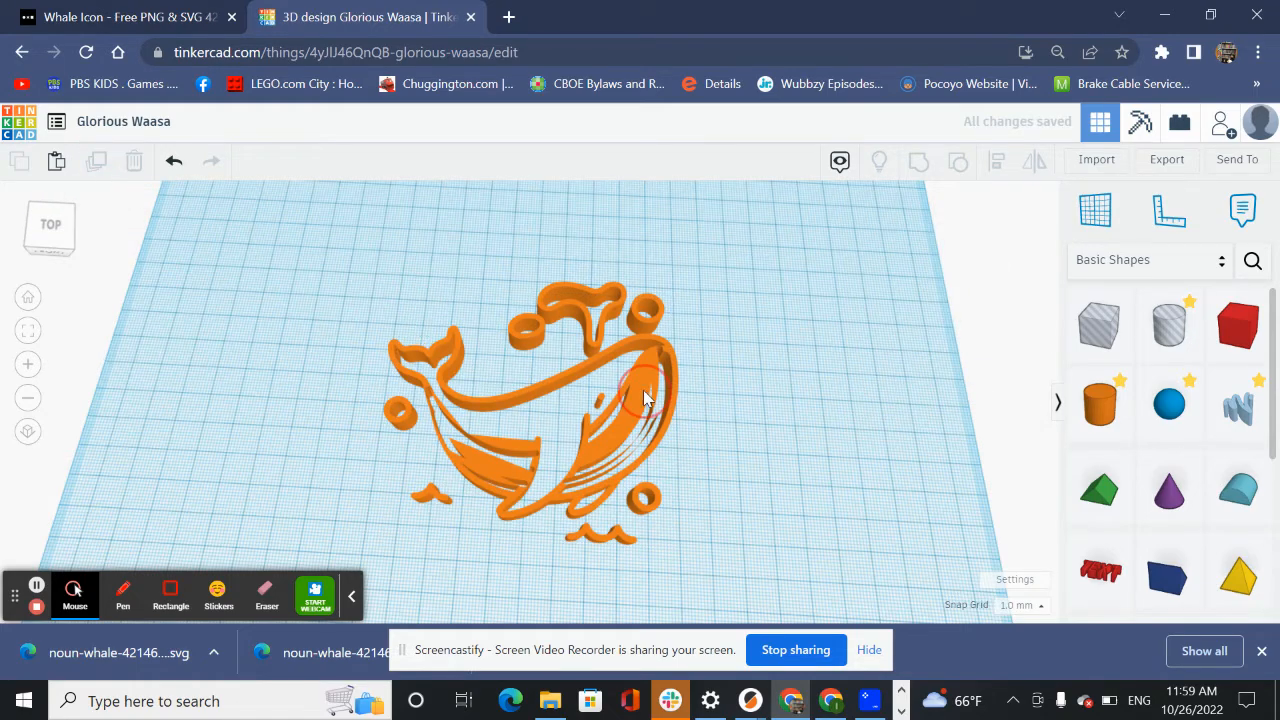
- Colour the whale copy yellow and set its fill mode to Silhouette
left_click(640, 395)
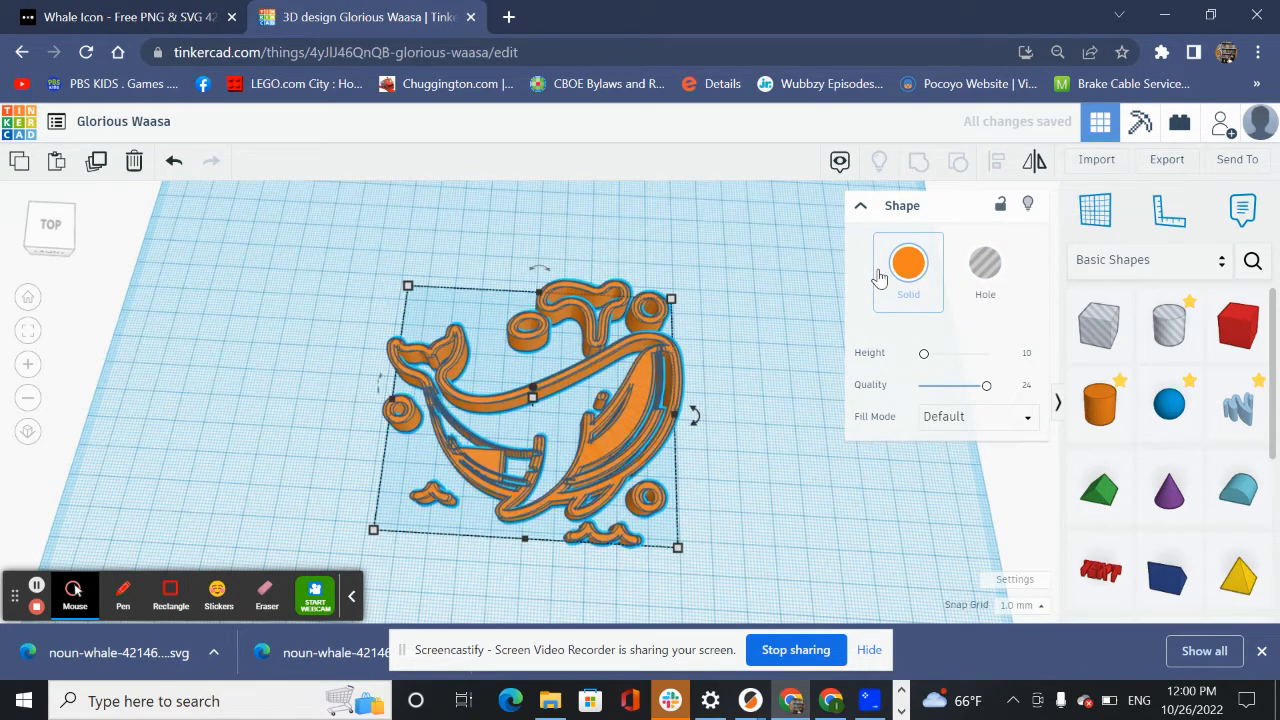
left_click(907, 262)
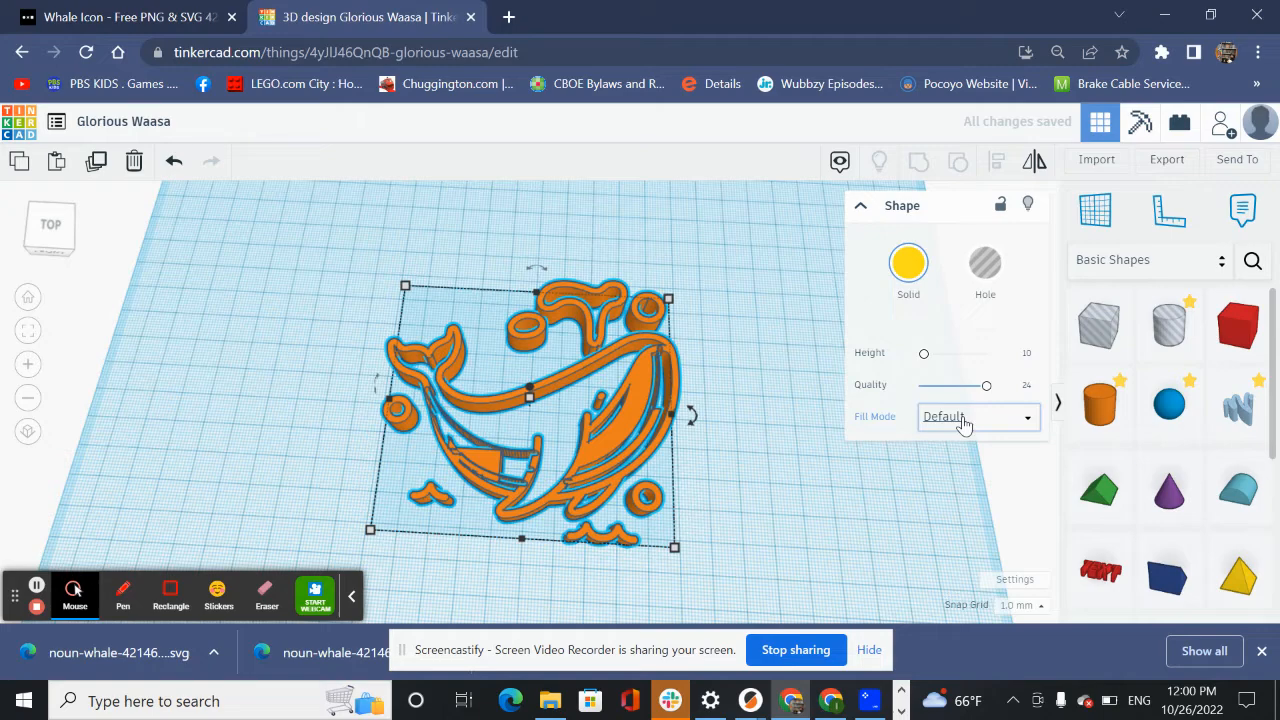
left_click(977, 416)
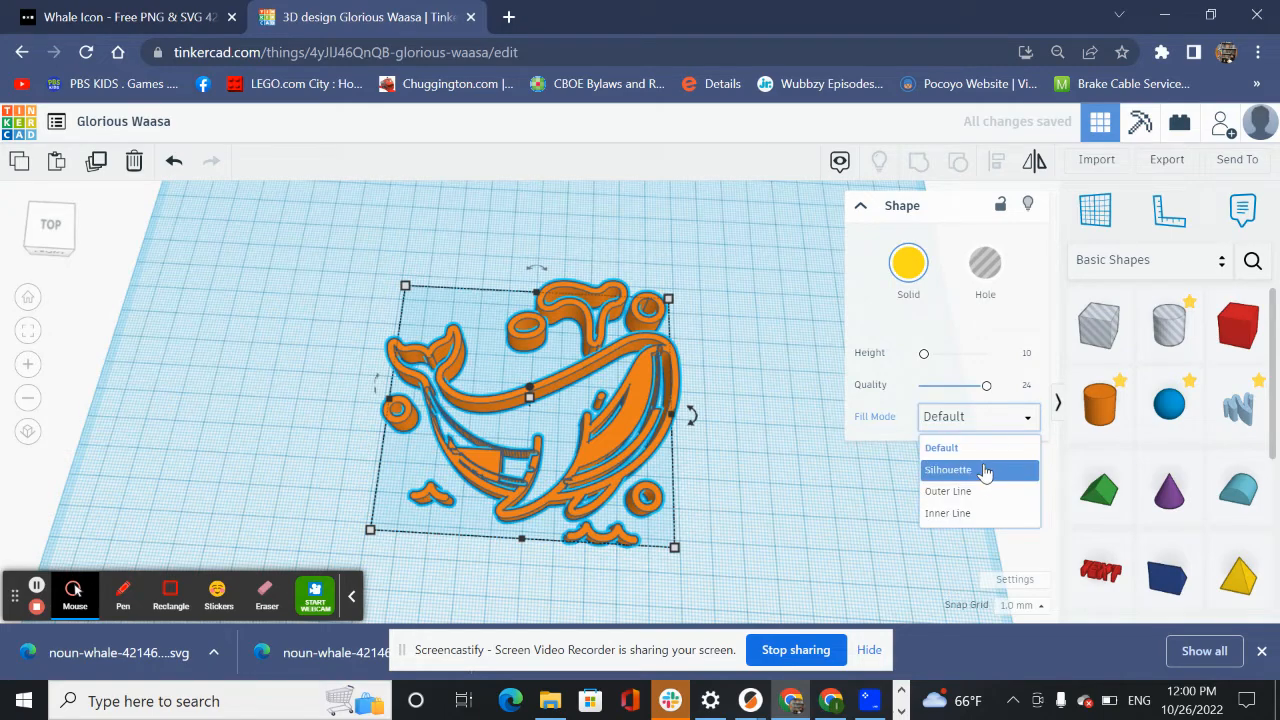
left_click(947, 469)
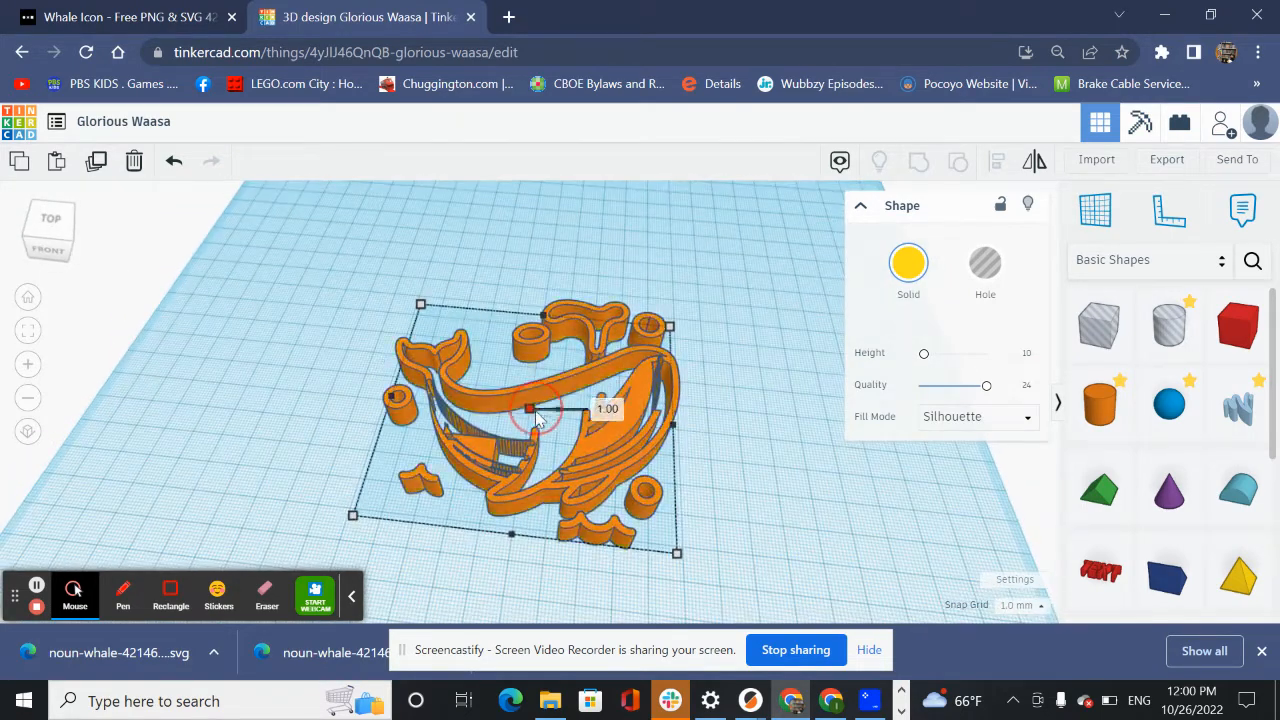
- Undo two edits and reselect the orange whale outline
left_click(172, 161)
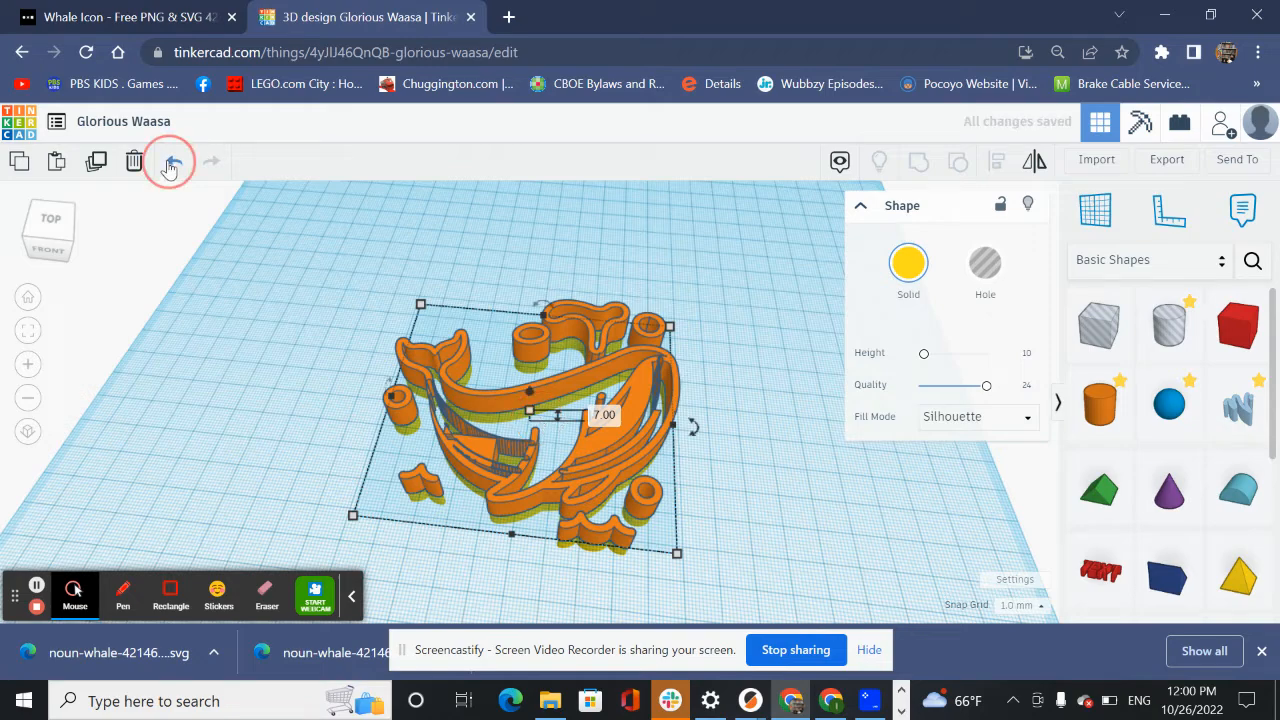
left_click(171, 161)
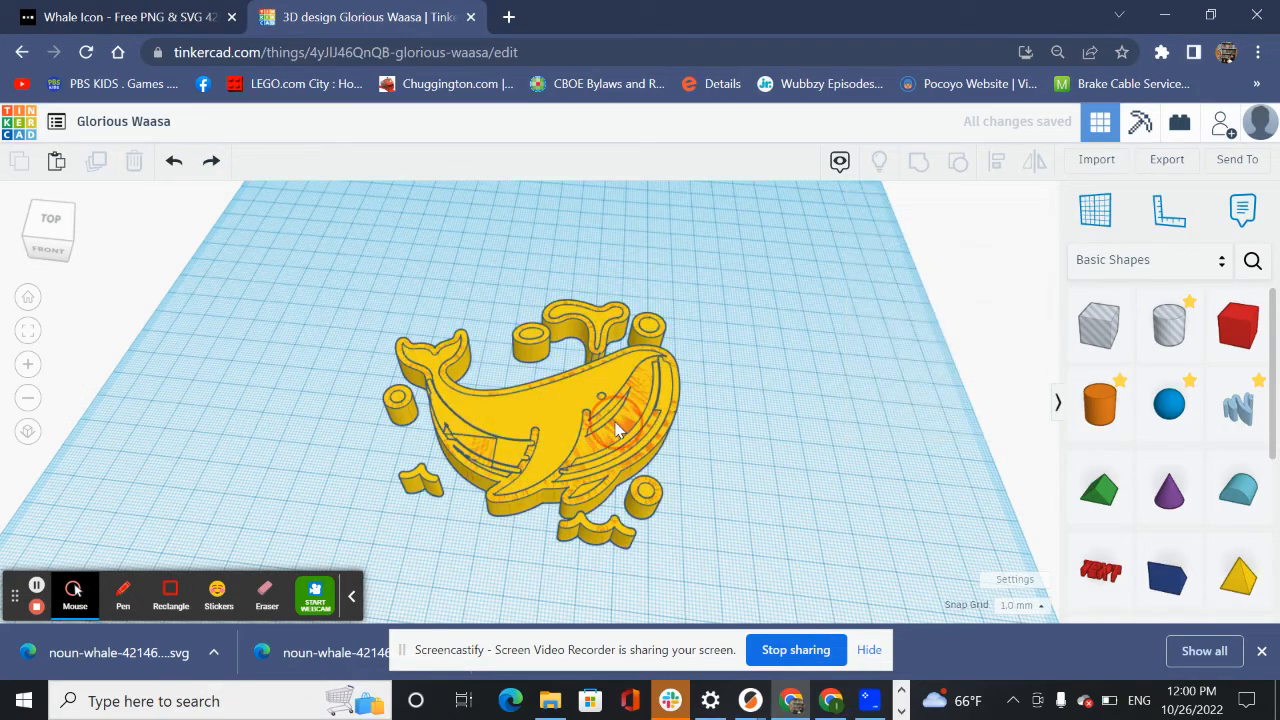
left_click(615, 425)
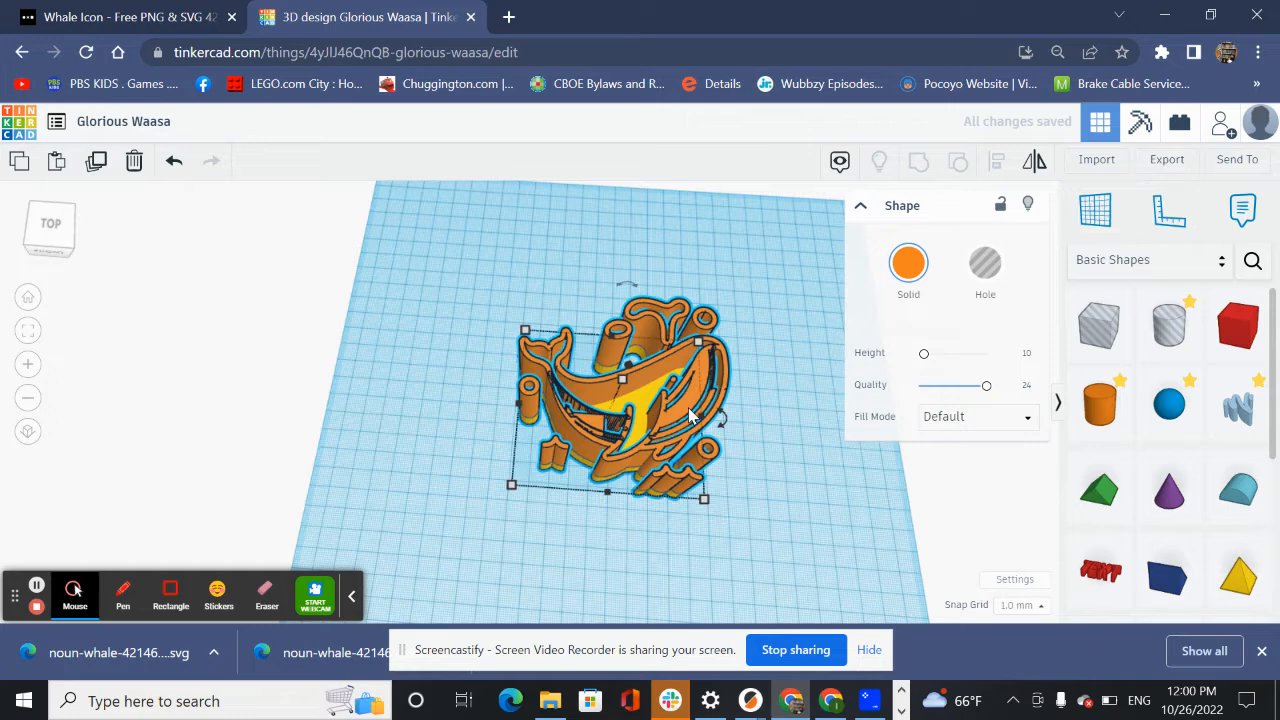
- Place the Ruler on the workplane, select the yellow silhouette, then deselect
left_click(1169, 210)
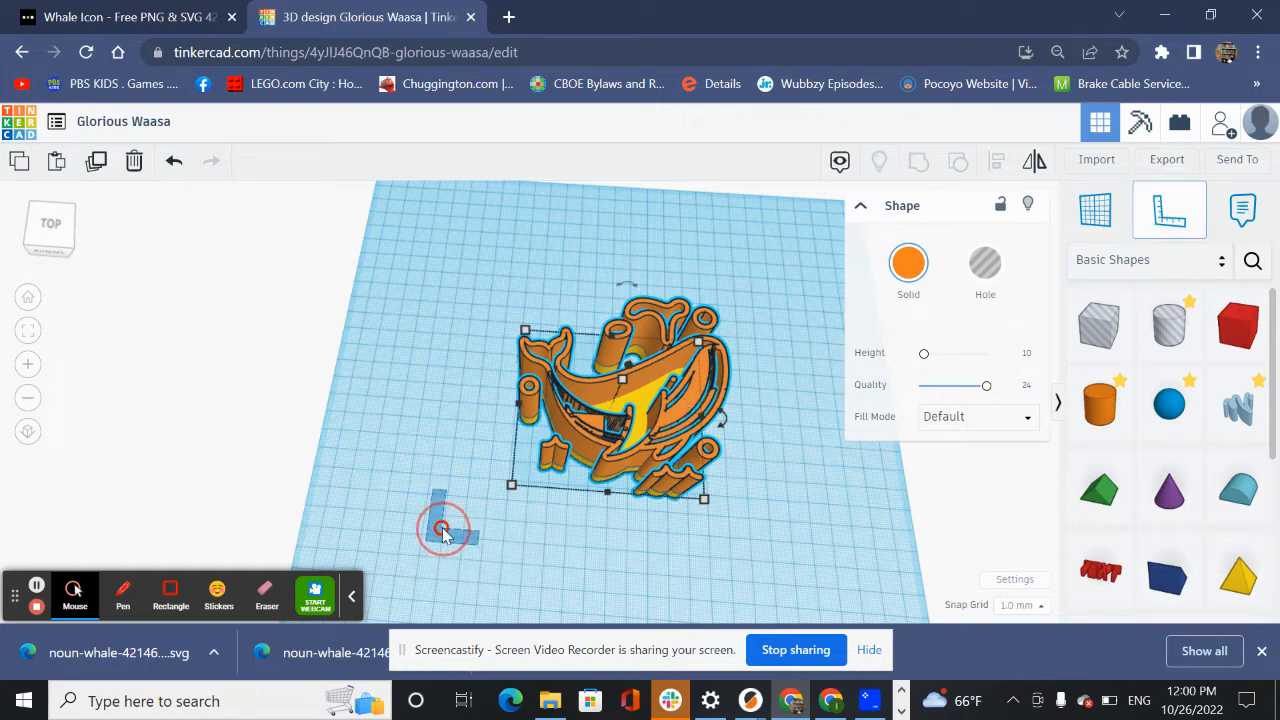
left_click(442, 527)
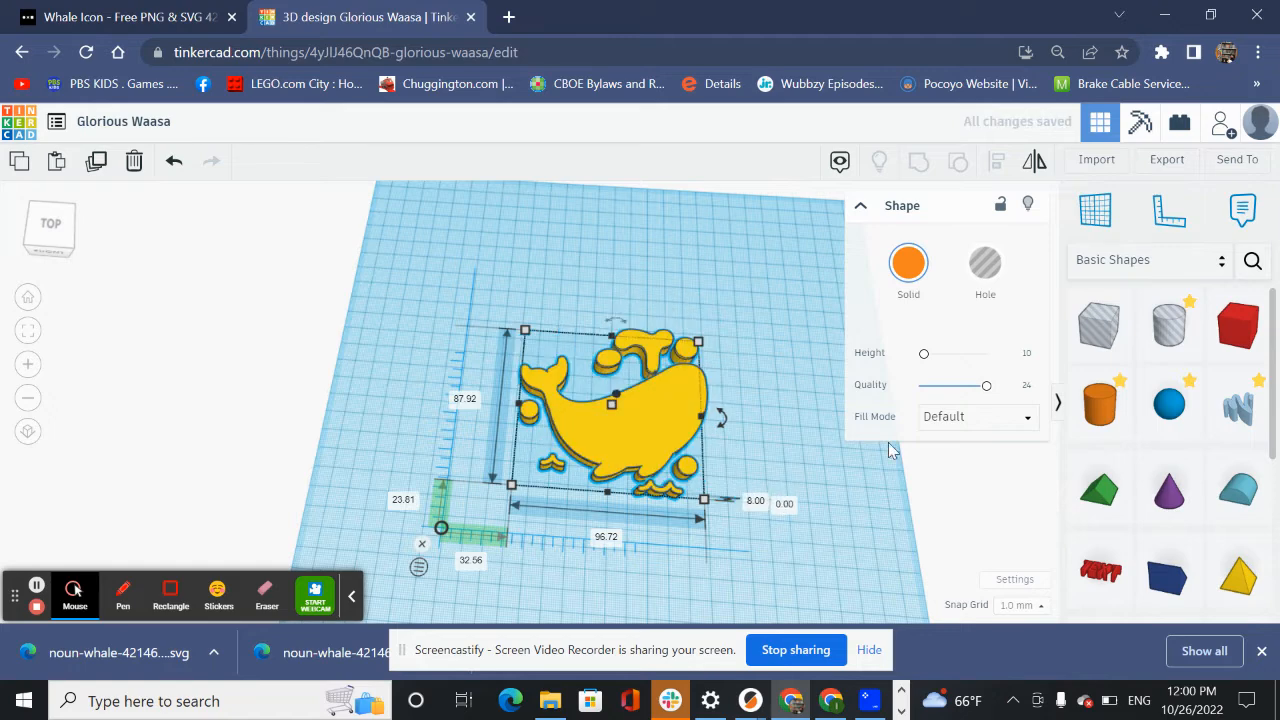
left_click(975, 416)
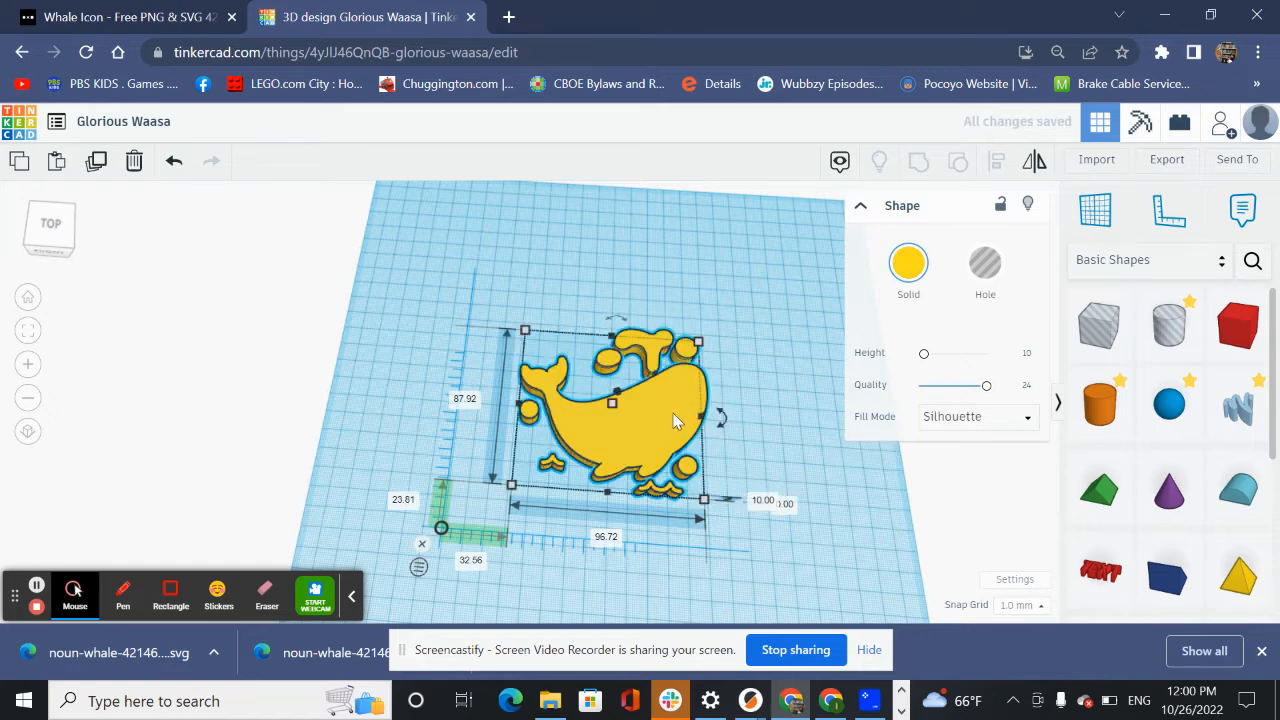
left_click(765, 503)
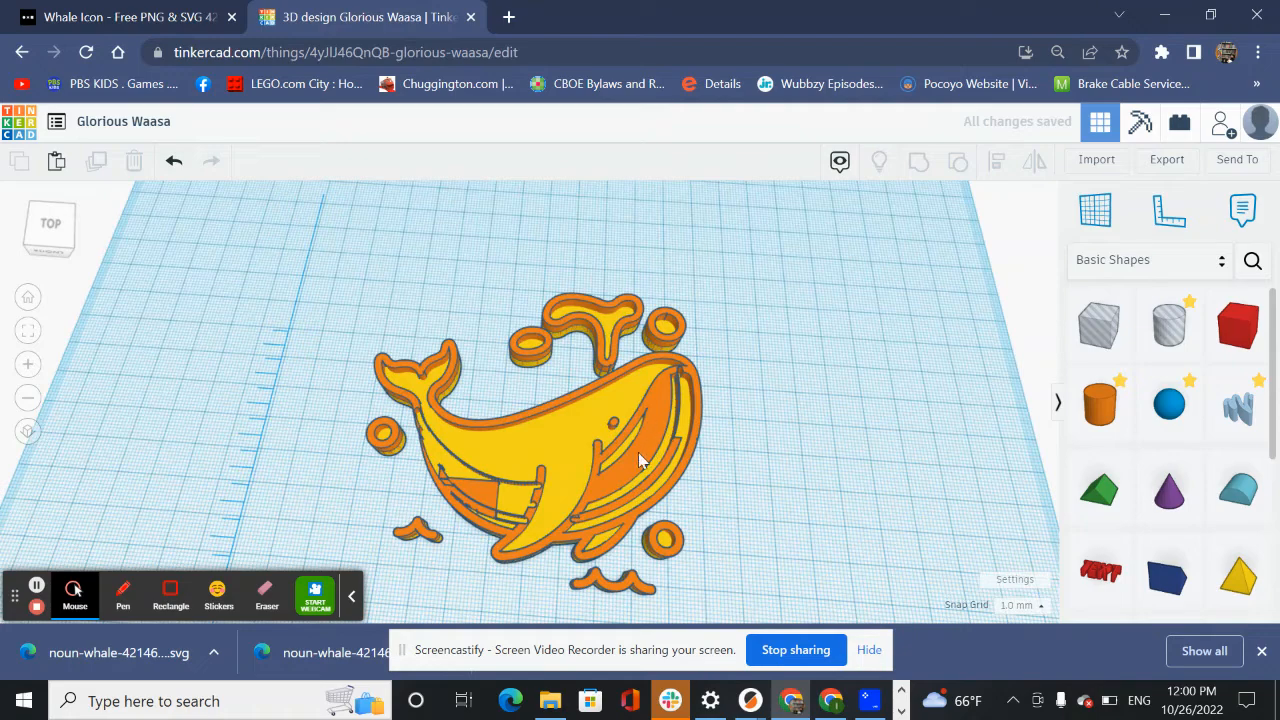
mouse_move(650, 440)
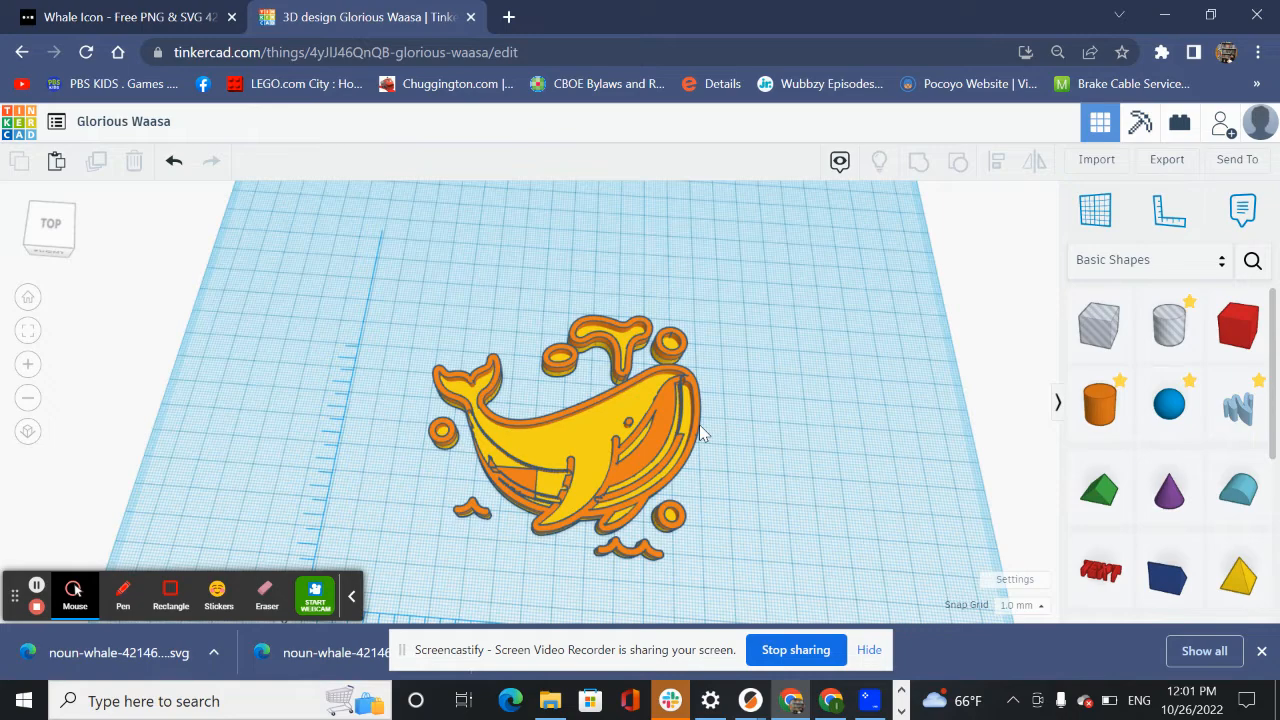
mouse_move(1237, 325)
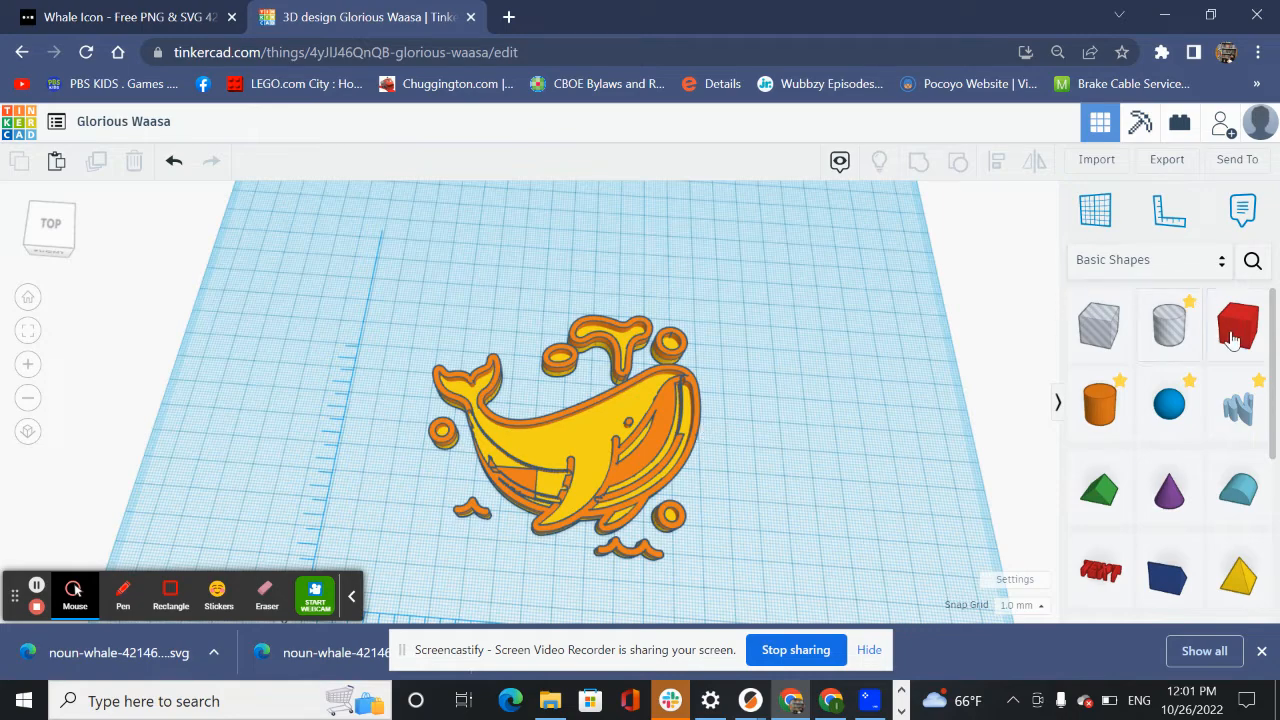
- Orbit the view and select both whale layers
left_click(1238, 325)
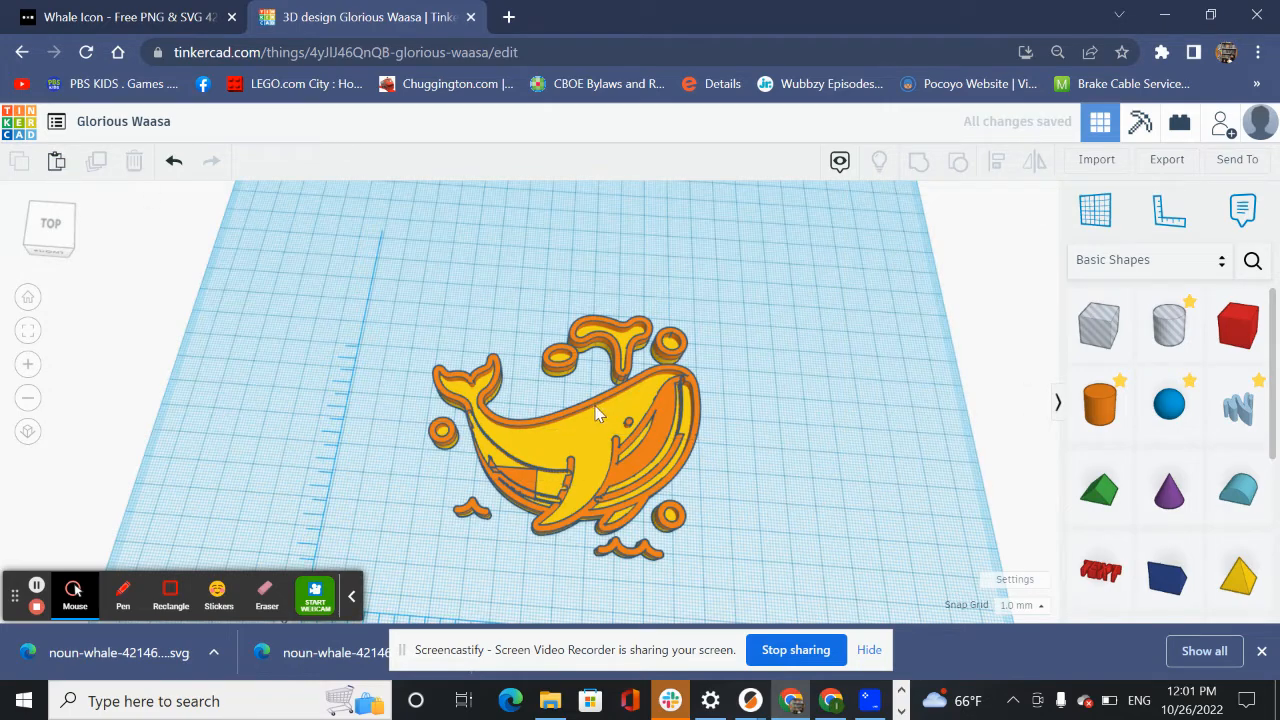
left_click(590, 415)
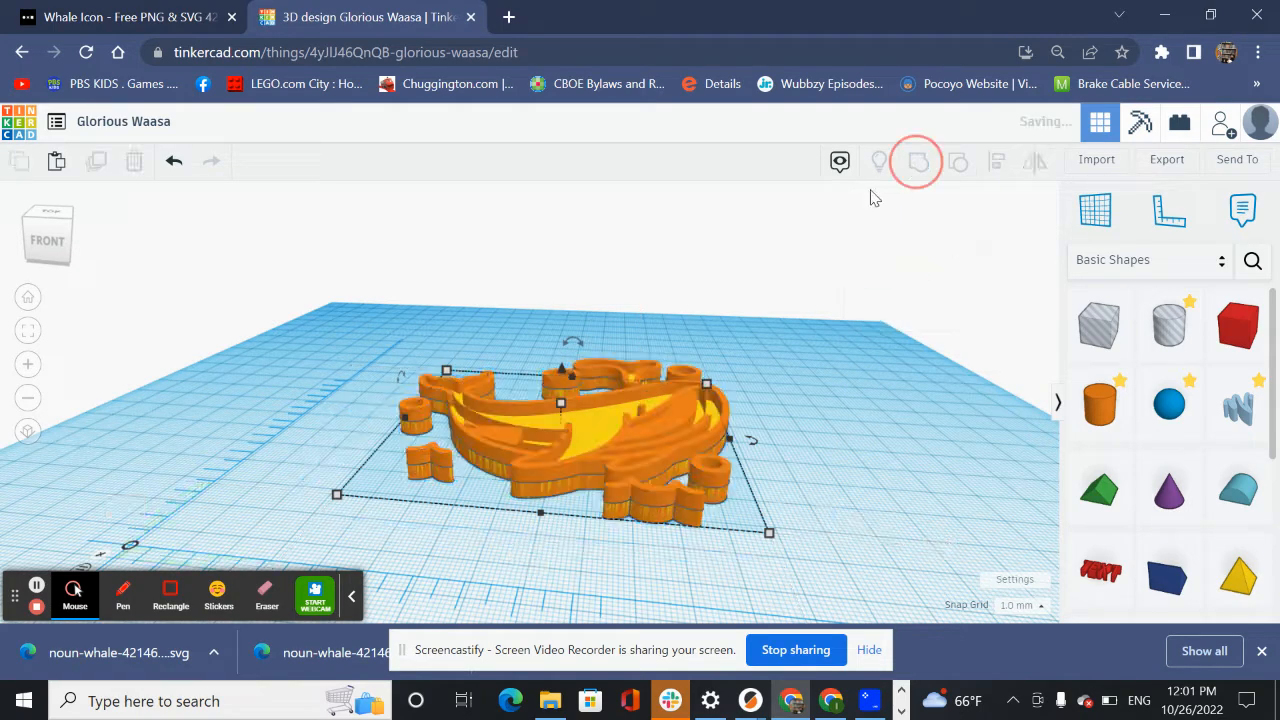
- Group the two whale layers, view from the front, and reselect the group
left_click(540, 430)
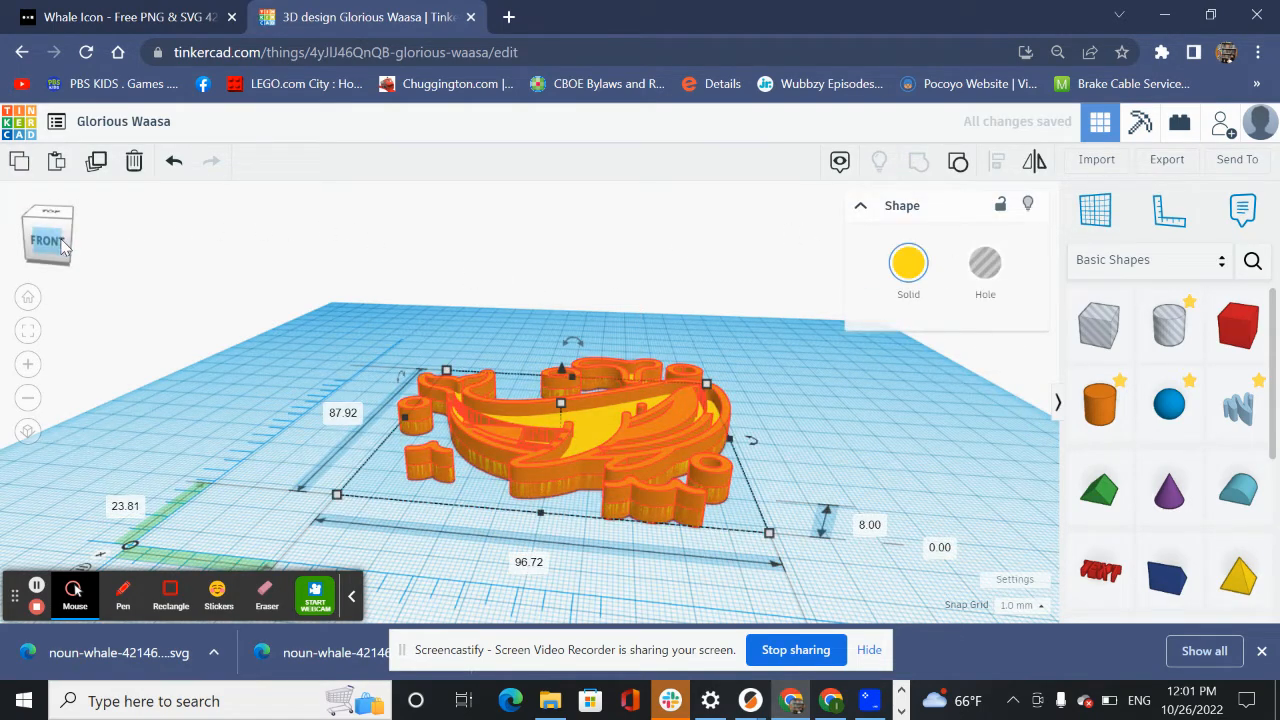
left_click(47, 232)
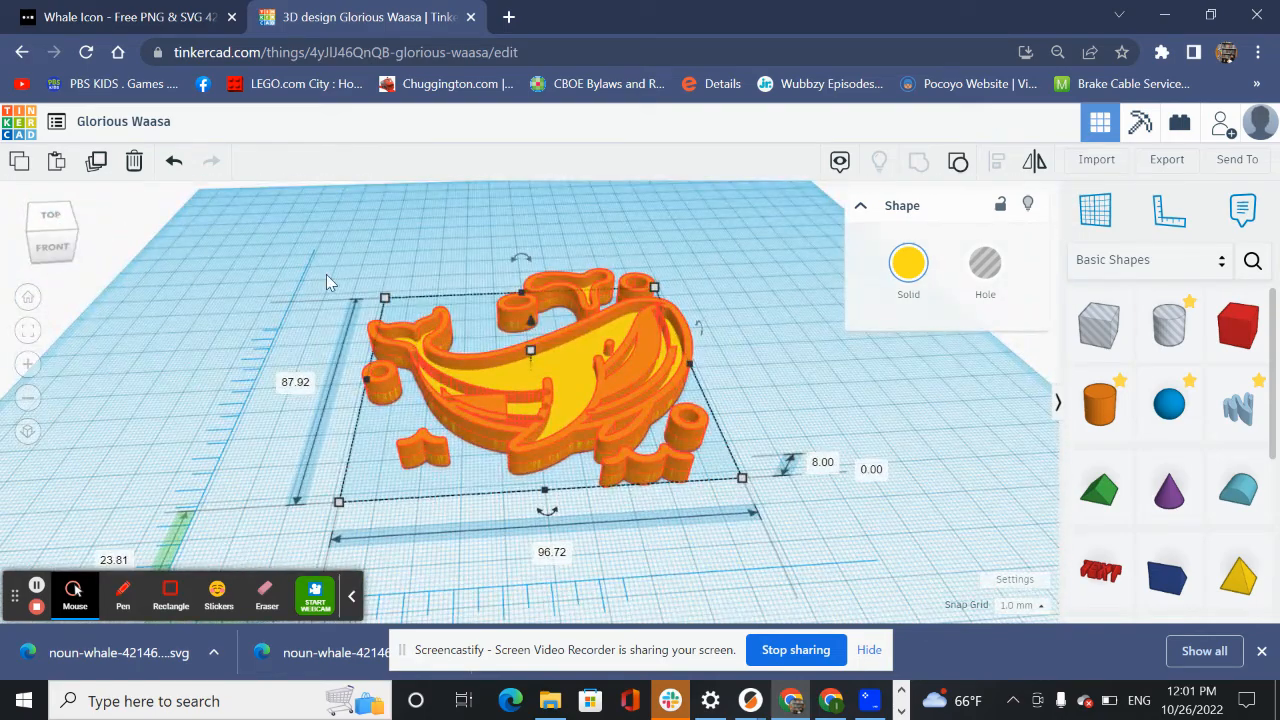
left_click(440, 248)
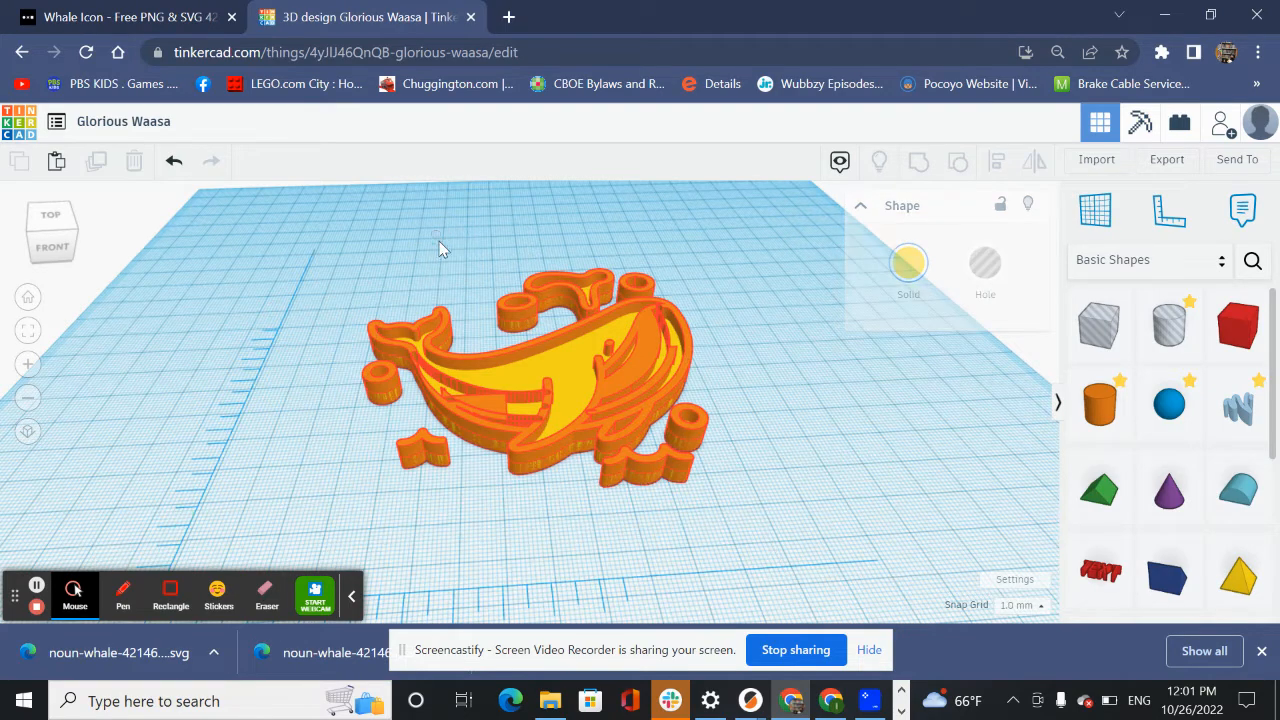
left_click(540, 350)
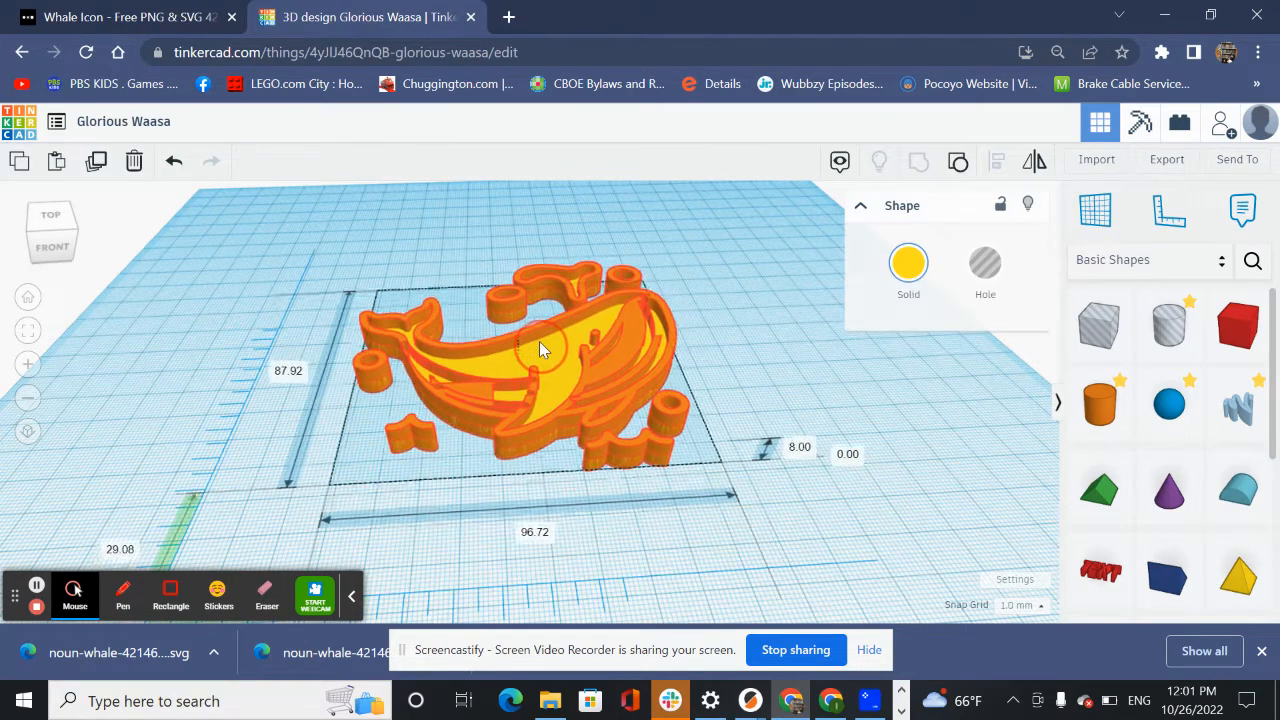